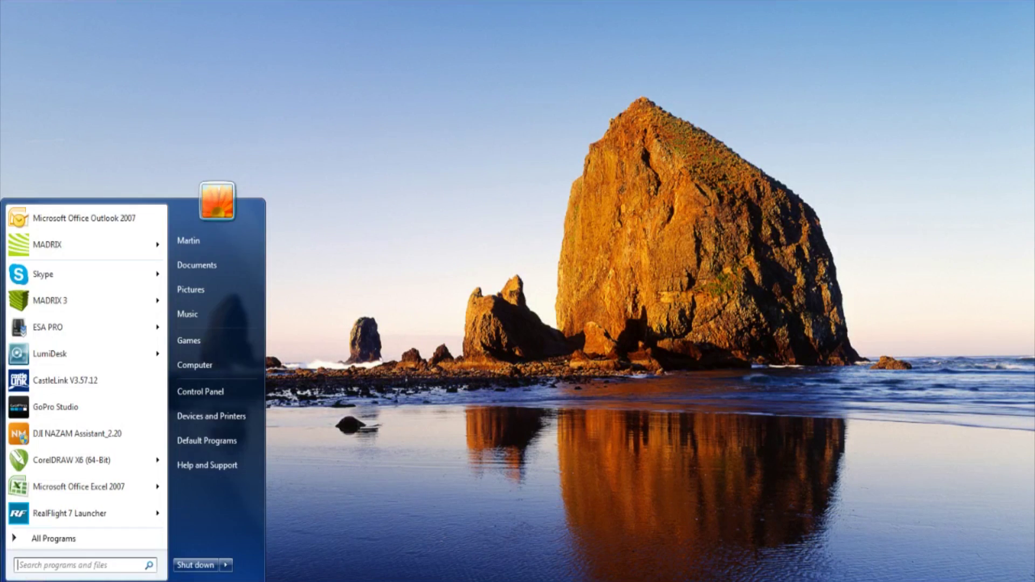
Search 'nod' in the Start menu and launch Node Management Utility.
text(node)
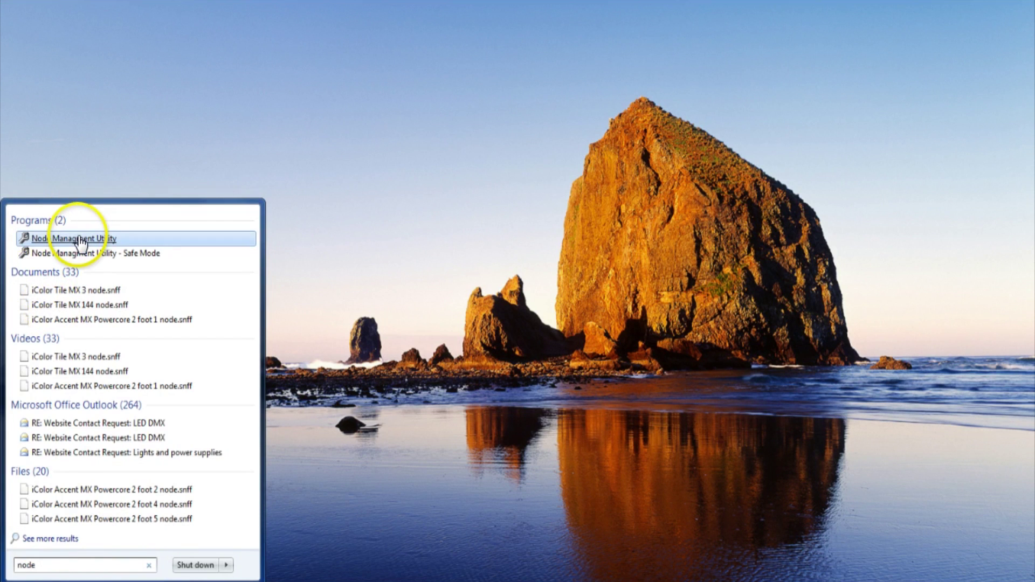
click(73, 239)
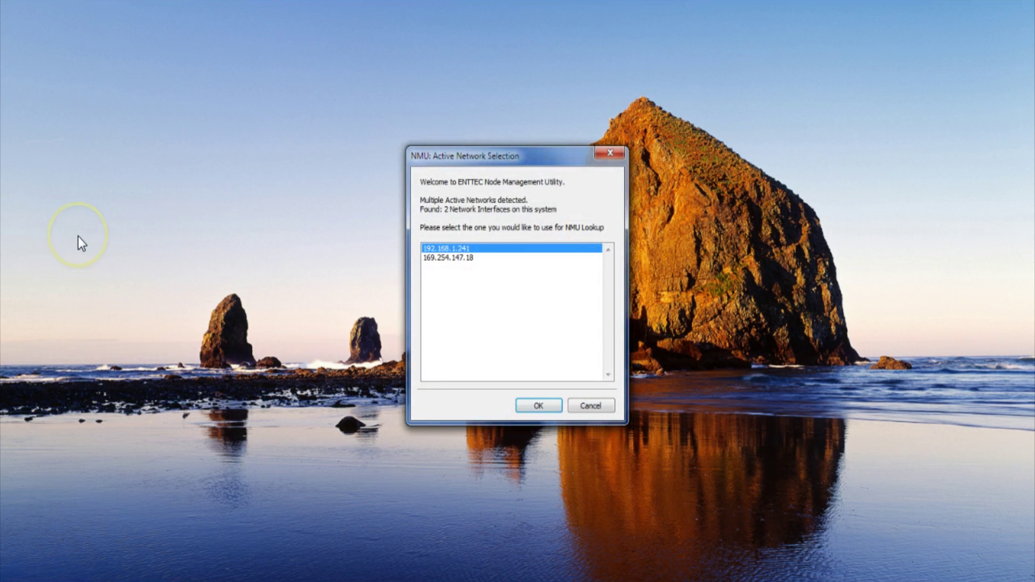
mouse_move(508, 236)
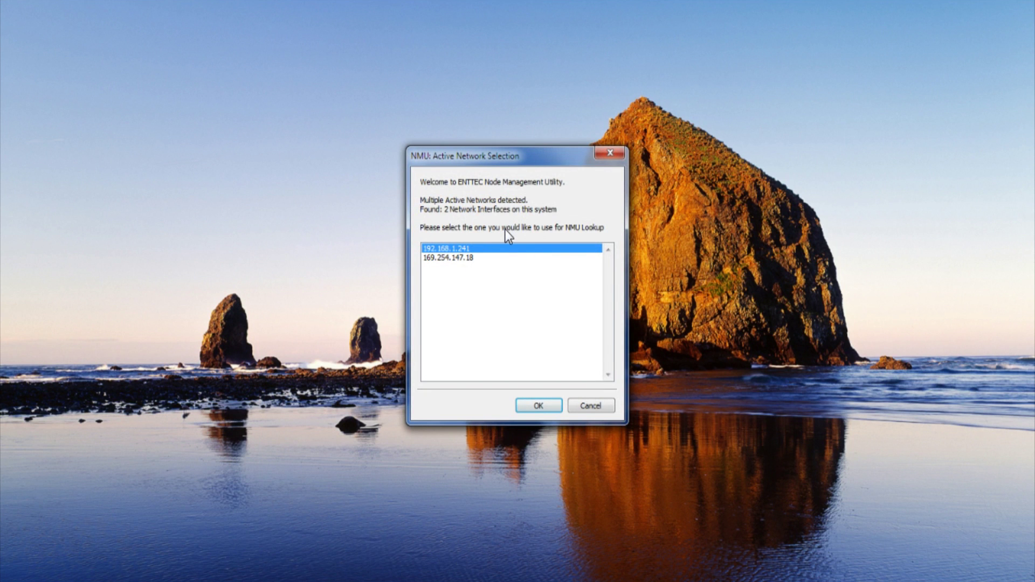
Choose the 169.254.147.18 interface in Active Network Selection and confirm it.
click(455, 258)
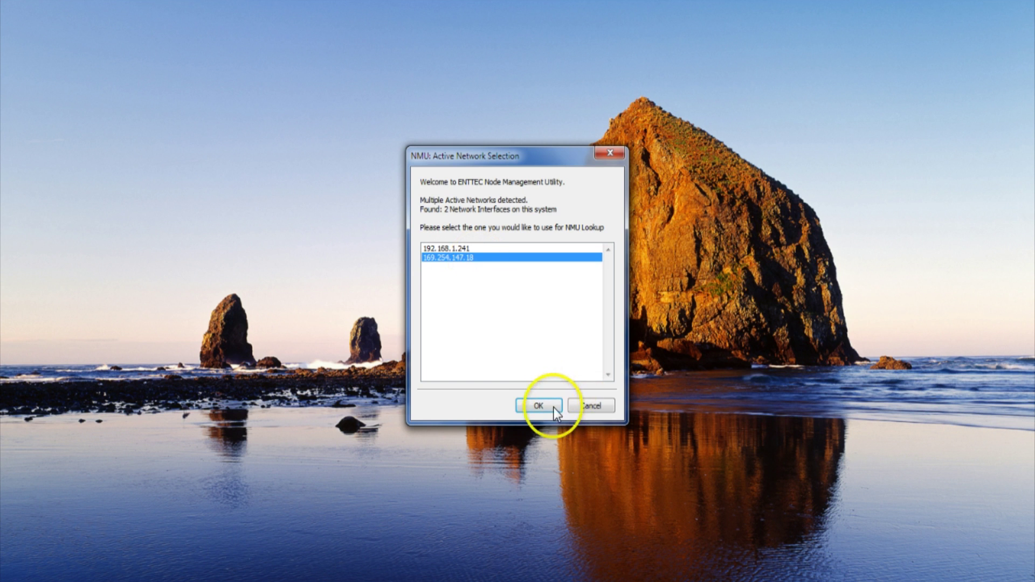
click(538, 405)
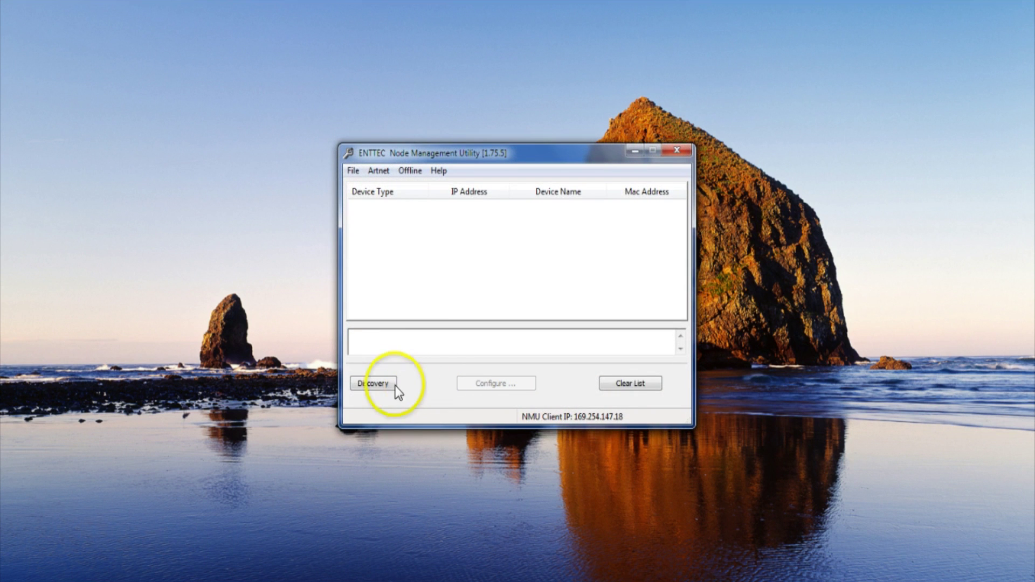
Run Discovery, select the Open DMX Ethernet node at 2.1.4.192 and open its ODE Configuration.
click(373, 383)
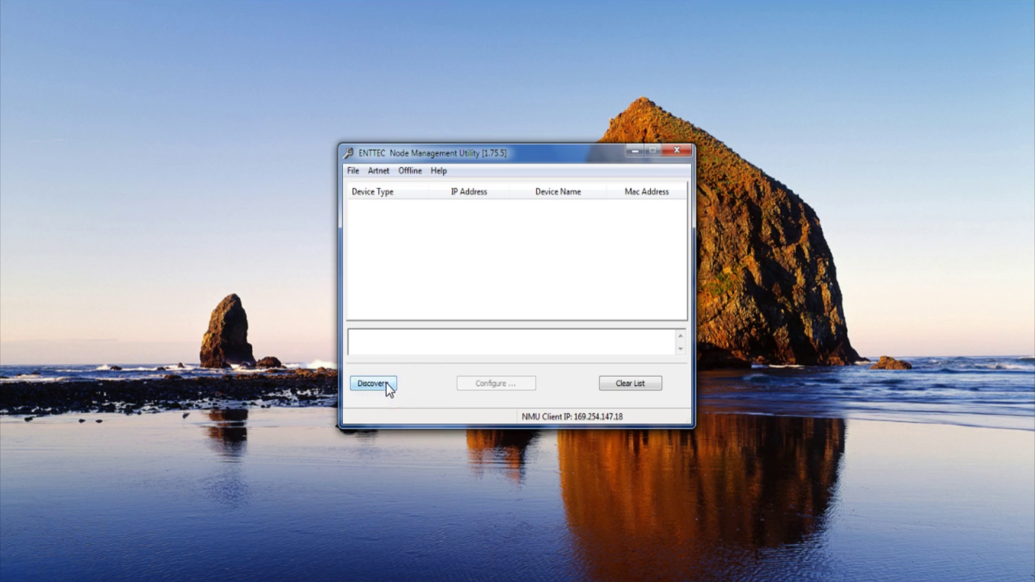
click(373, 382)
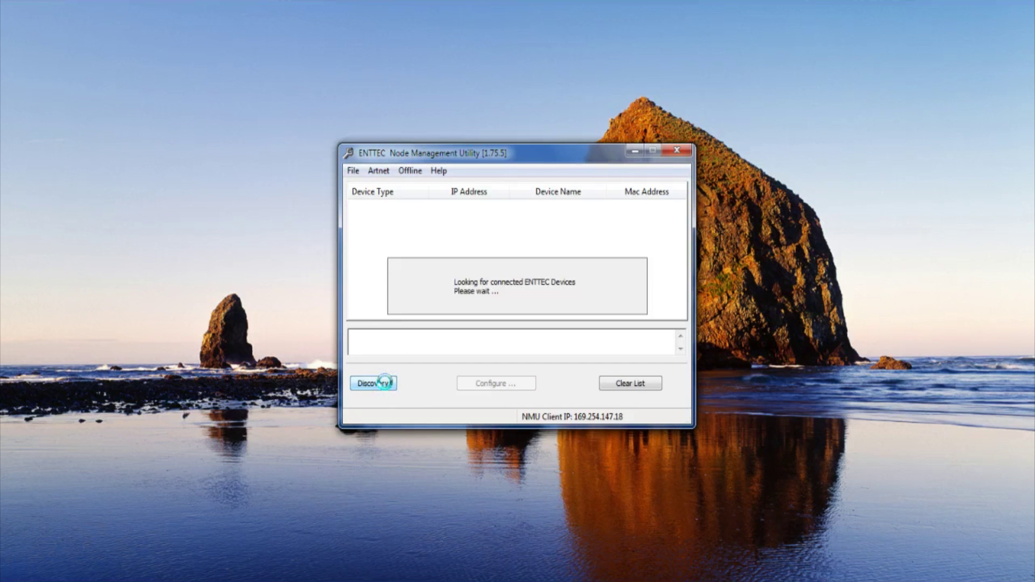
click(373, 383)
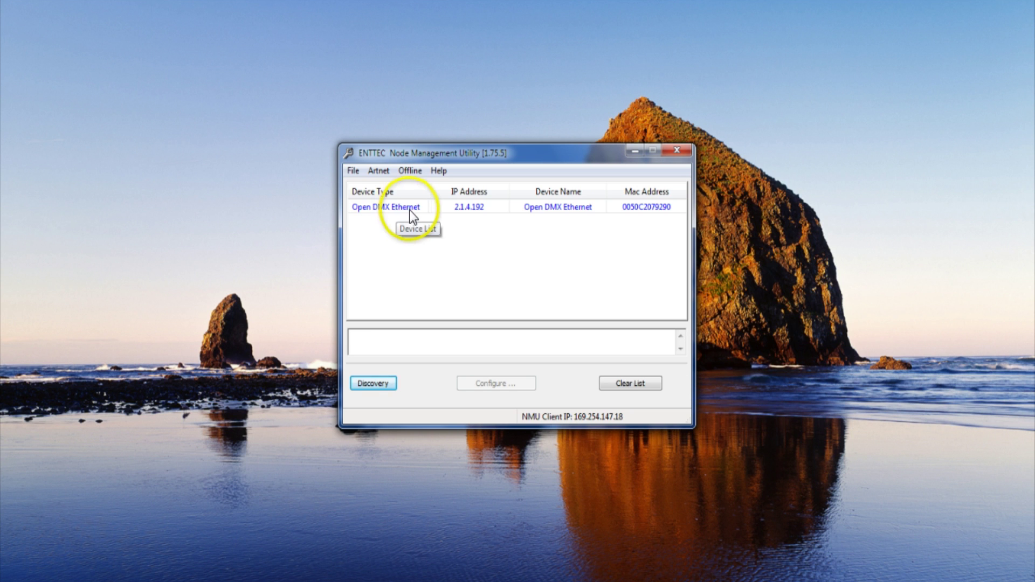
click(387, 207)
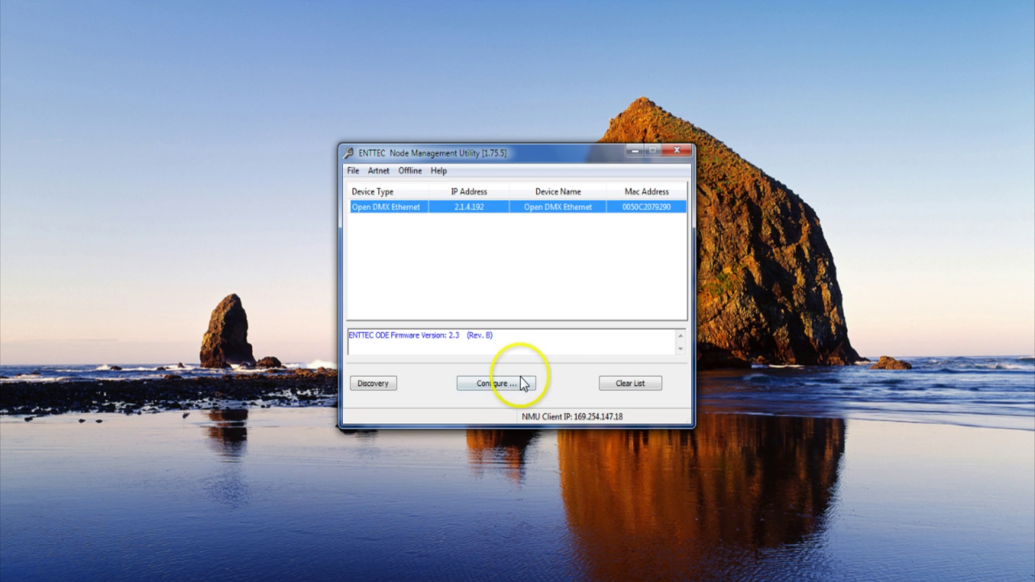
click(496, 382)
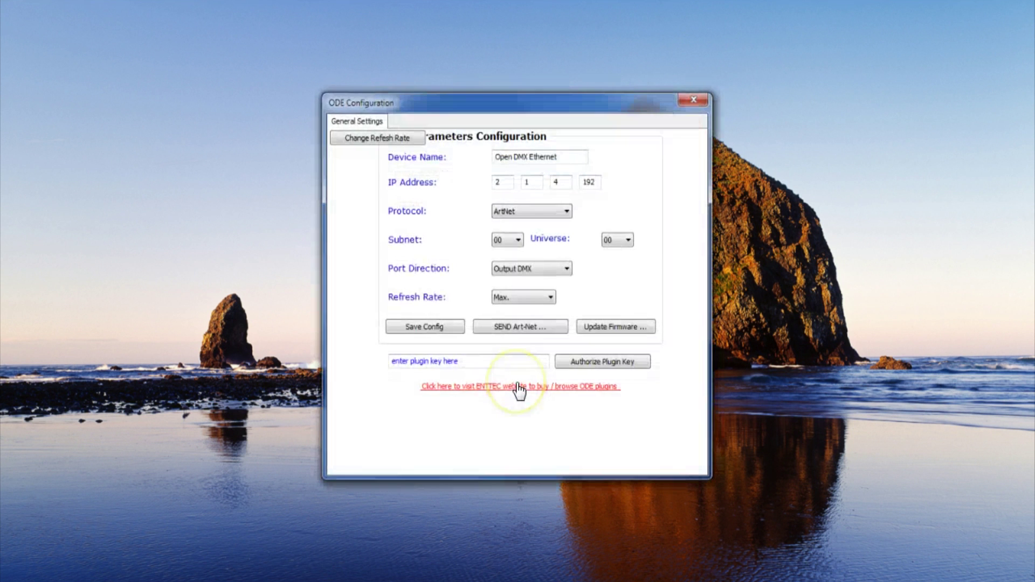